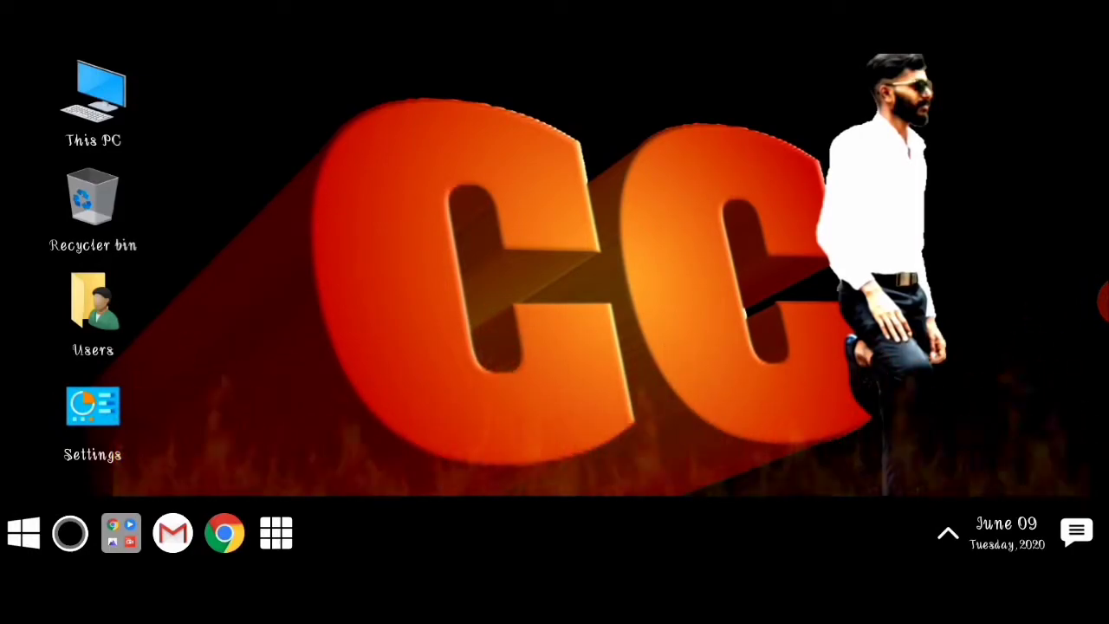
# - Launch Chrome from the home screen and activate its search bar
pyautogui.click(225, 532)
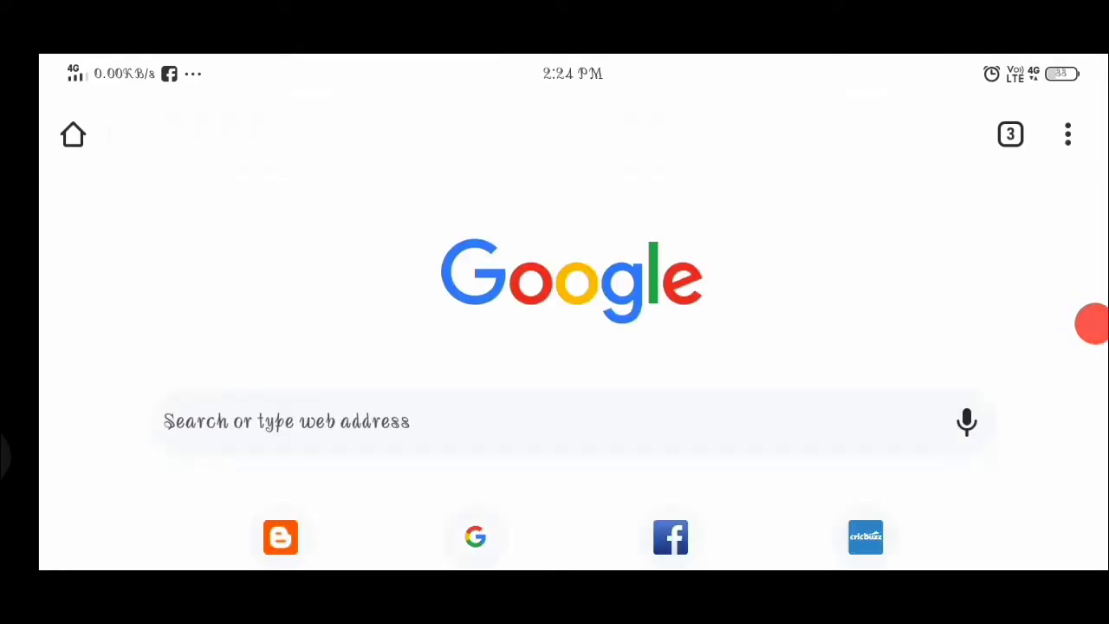
pyautogui.click(554, 421)
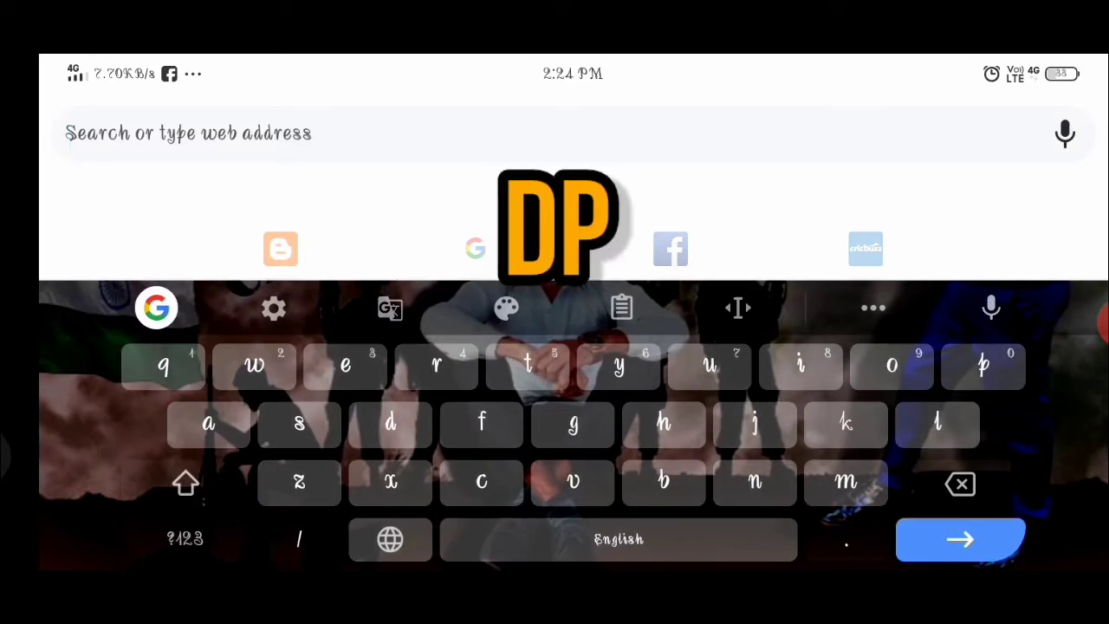
# - Search Google for "dpal" to find the dpal.kar.nic.in site
pyautogui.write('dpal')
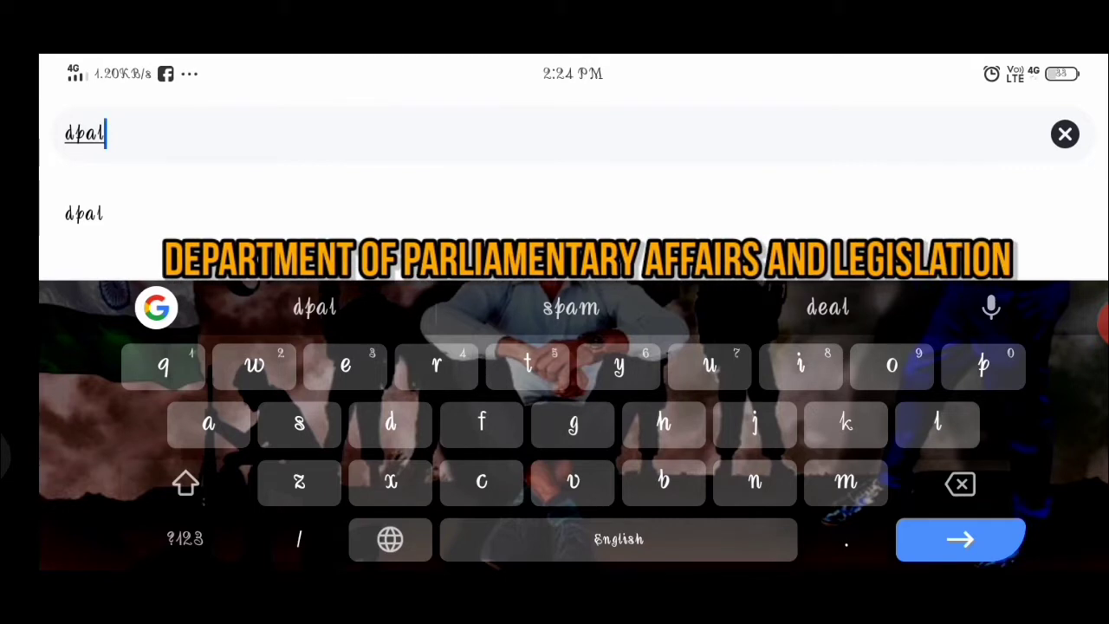
pyautogui.click(960, 539)
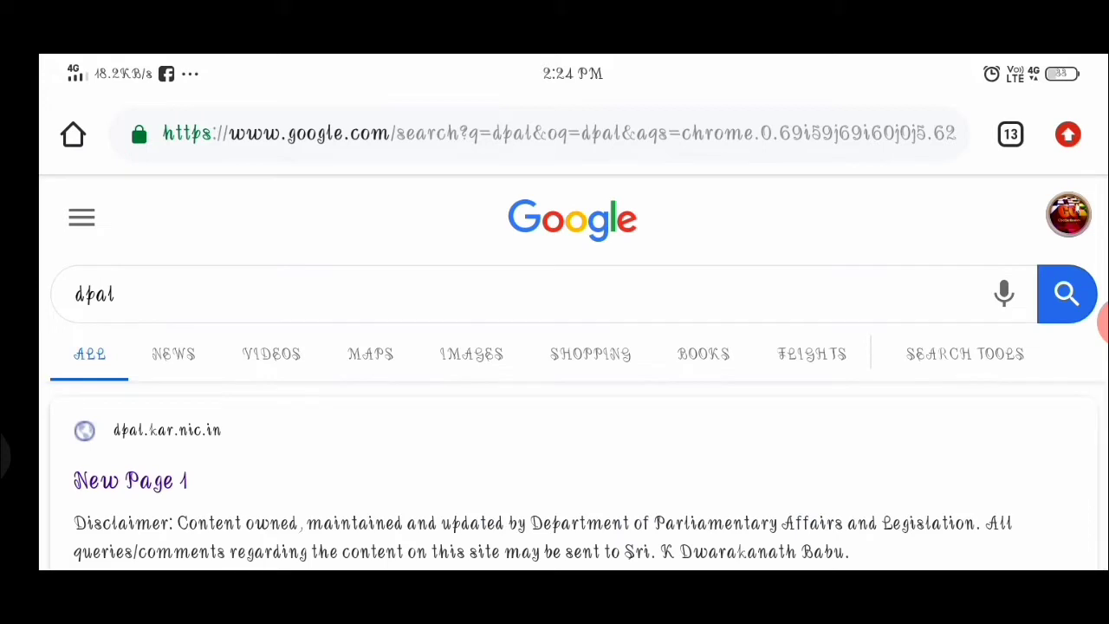
# - Go to the dpal.kar.nic.in site from the search results
pyautogui.scroll(-3)
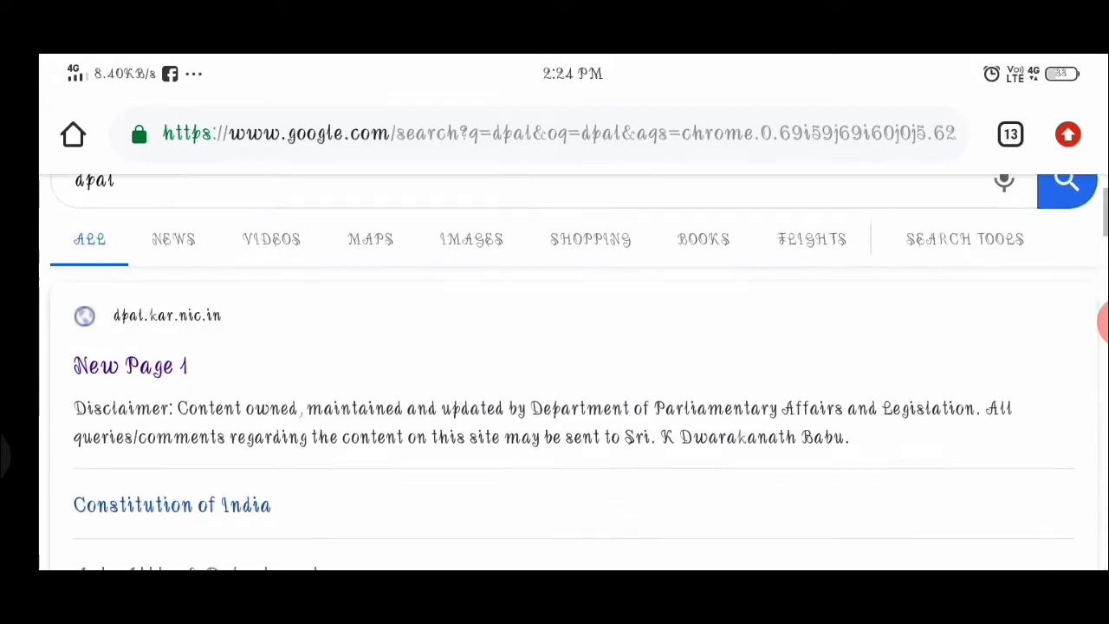
pyautogui.scroll(-3)
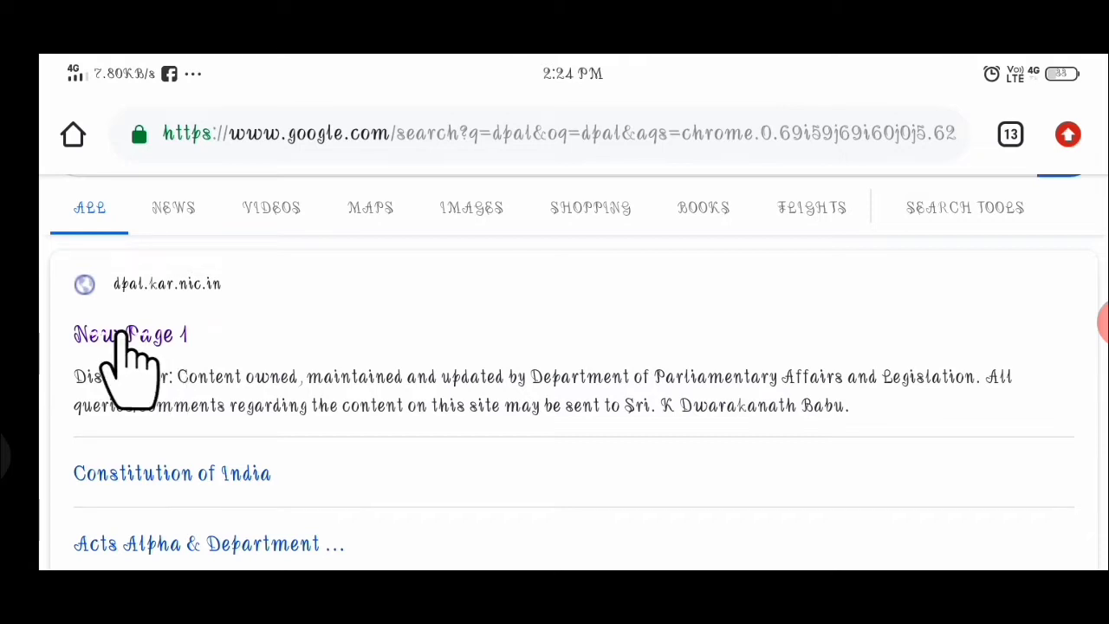
pyautogui.click(130, 334)
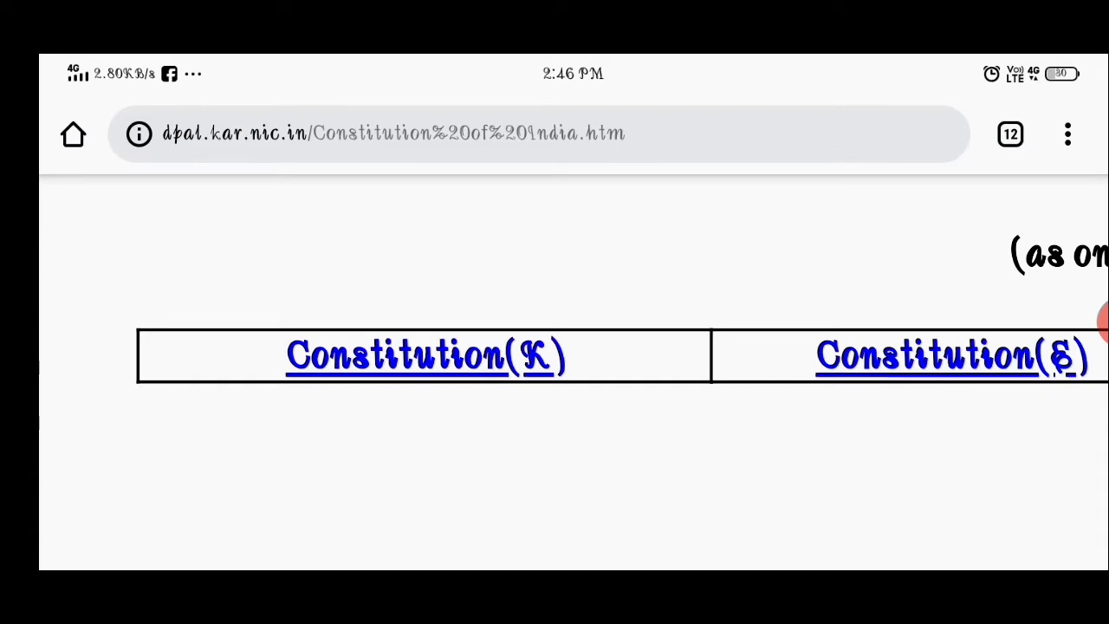
# - Download Constitution(K) and view the constitution(K).pdf in the PDF viewer
pyautogui.click(426, 355)
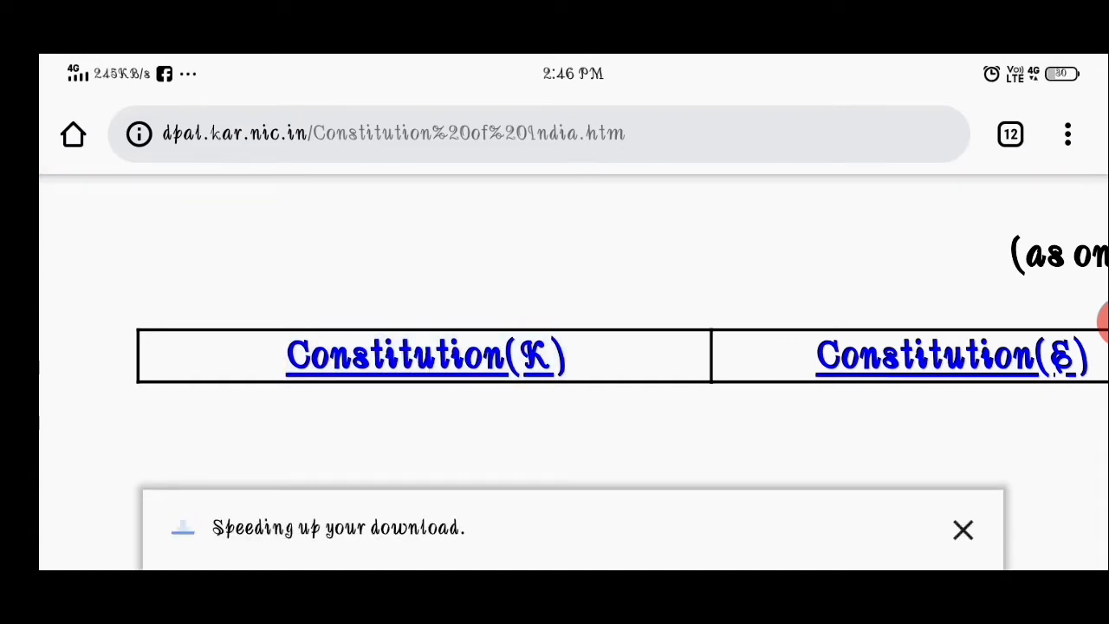
pyautogui.click(426, 355)
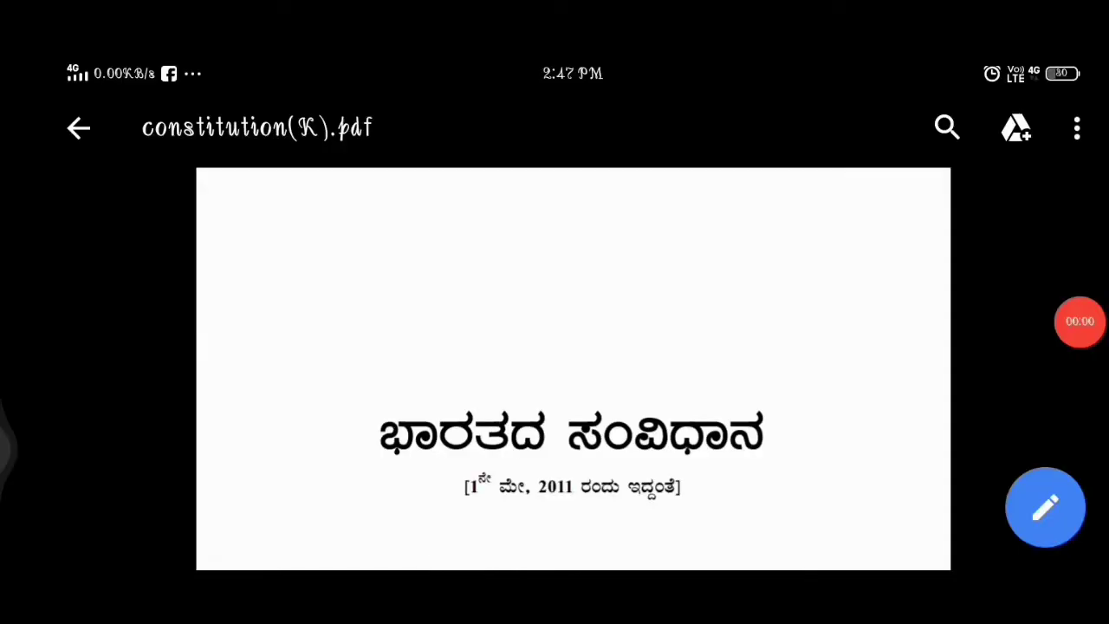